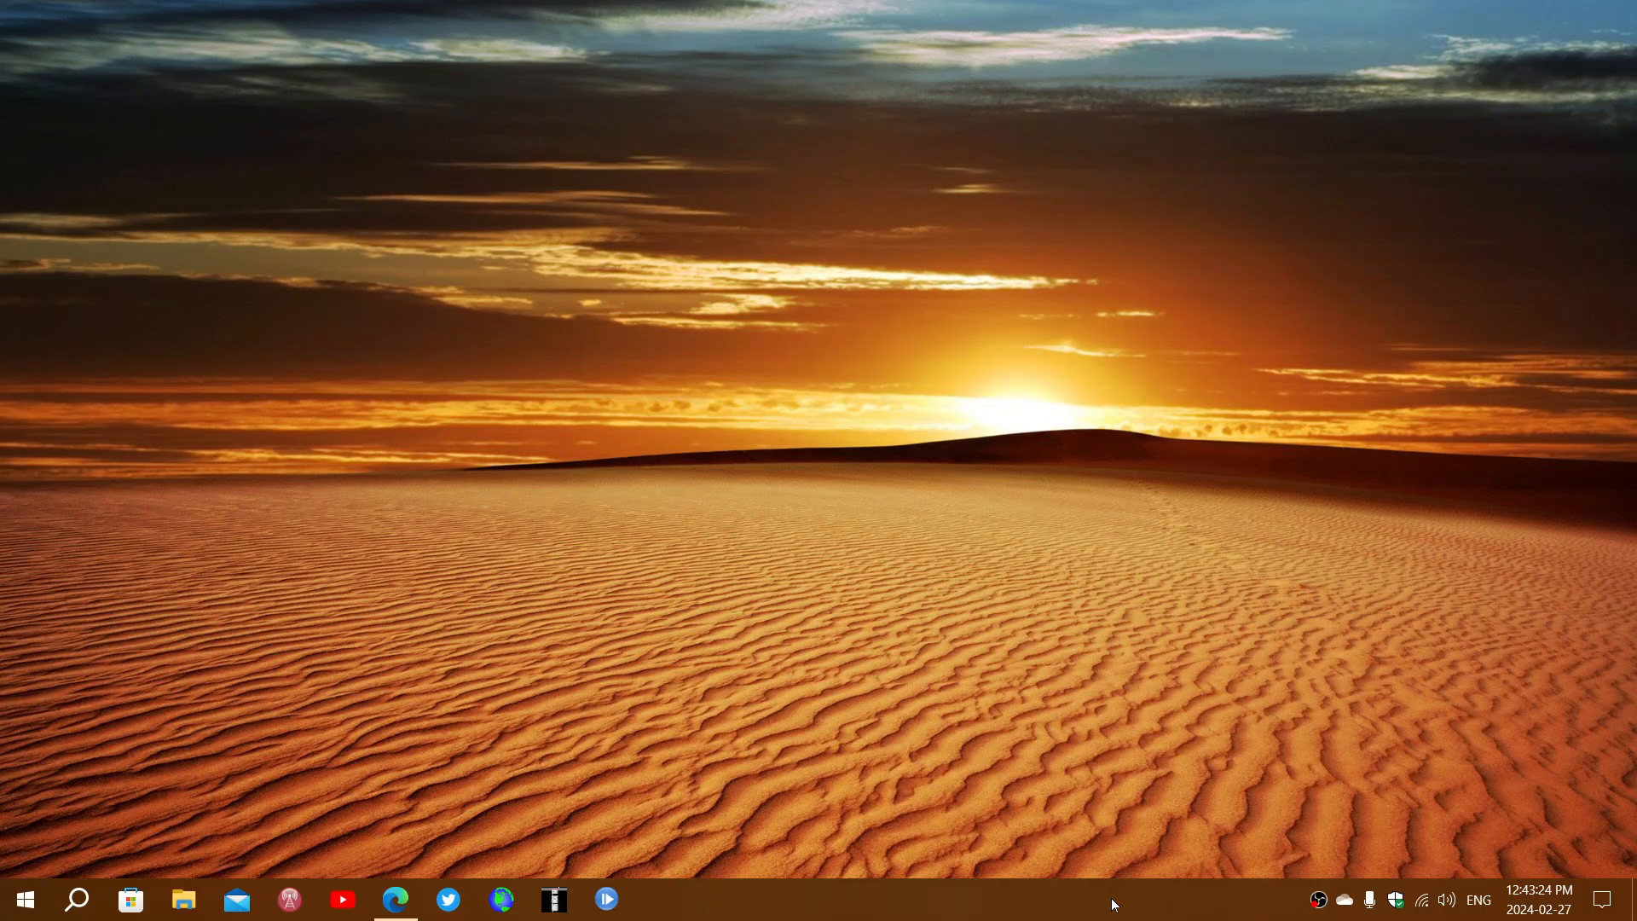
mouse_move(97, 800)
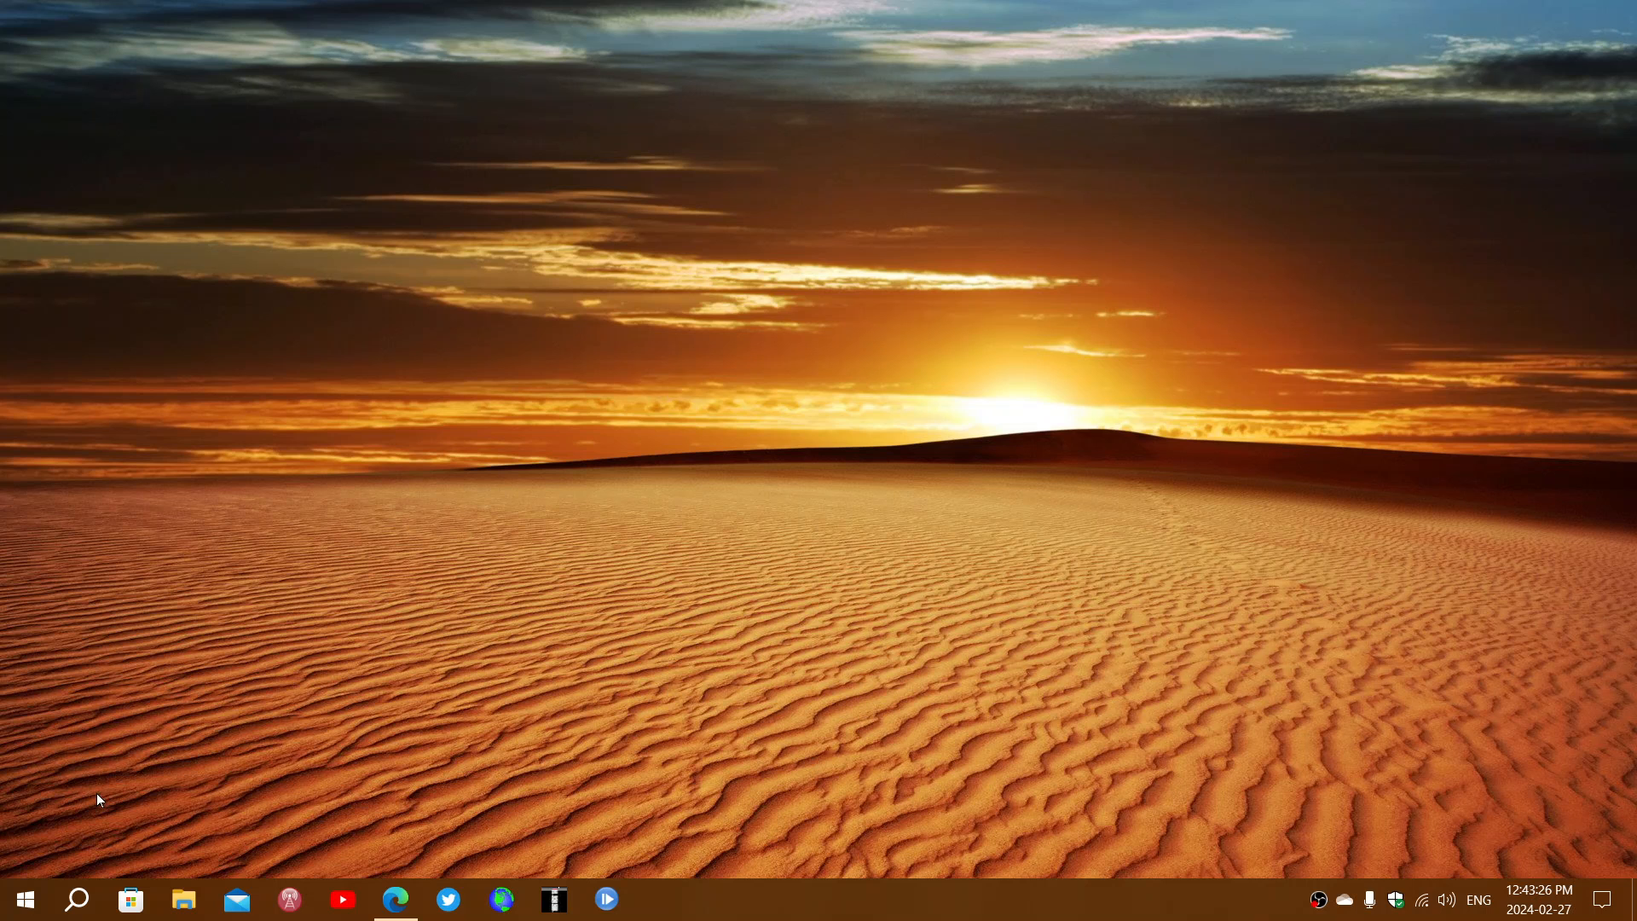
Step: Bring up the Start menu from the taskbar
left_click(24, 899)
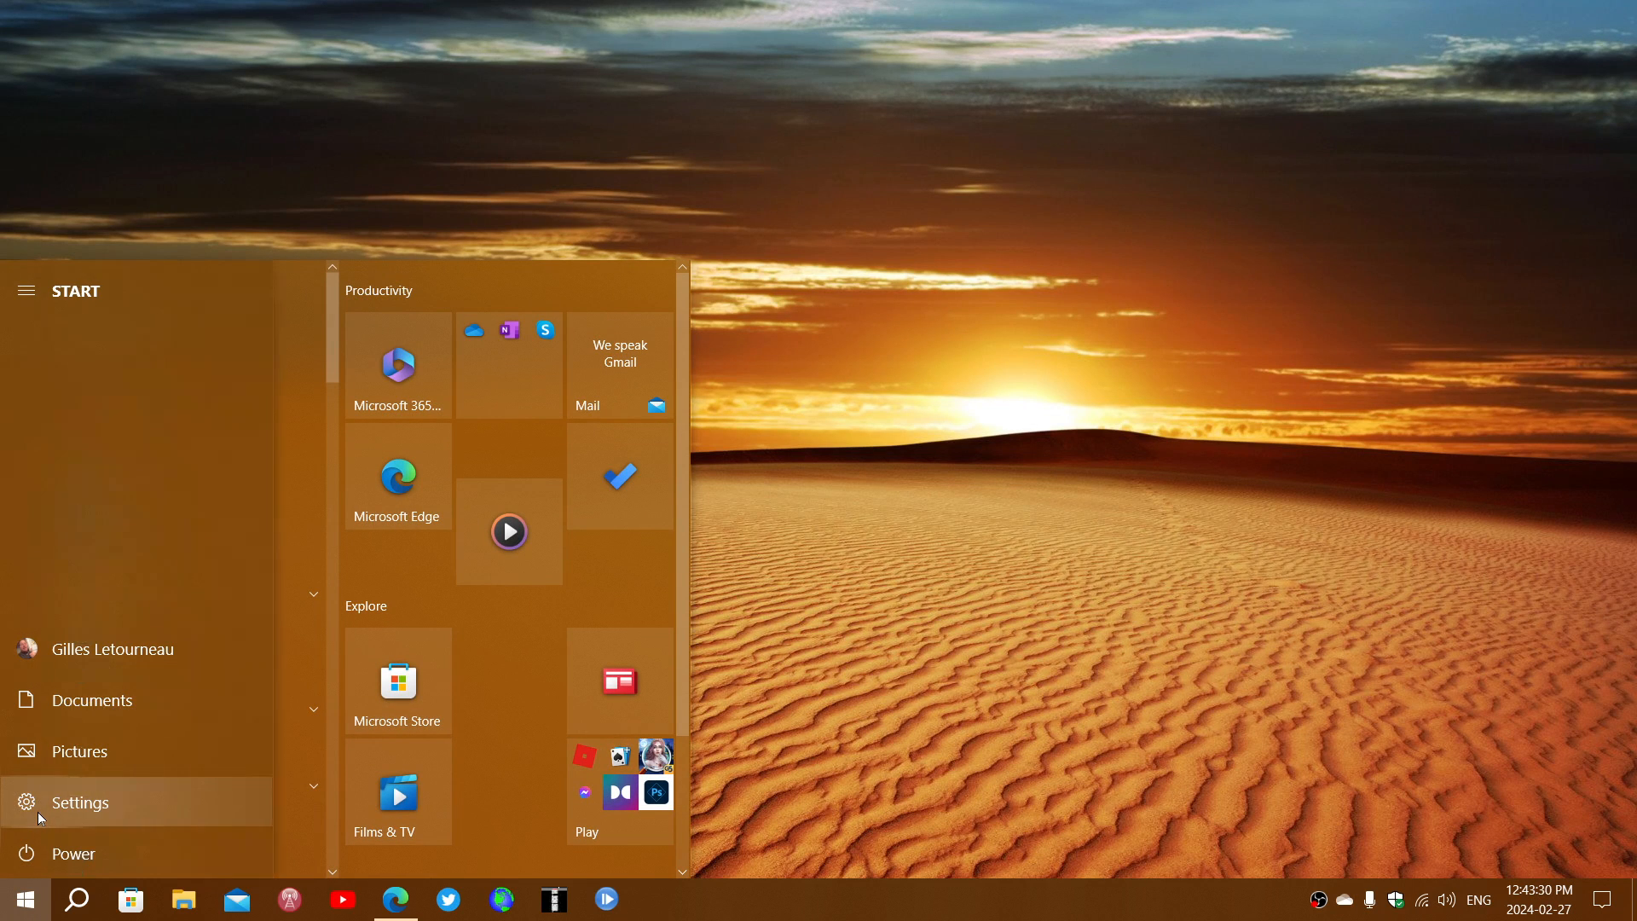
Step: Launch Settings and go to Update & Security, showing Windows Update is up to date
left_click(81, 801)
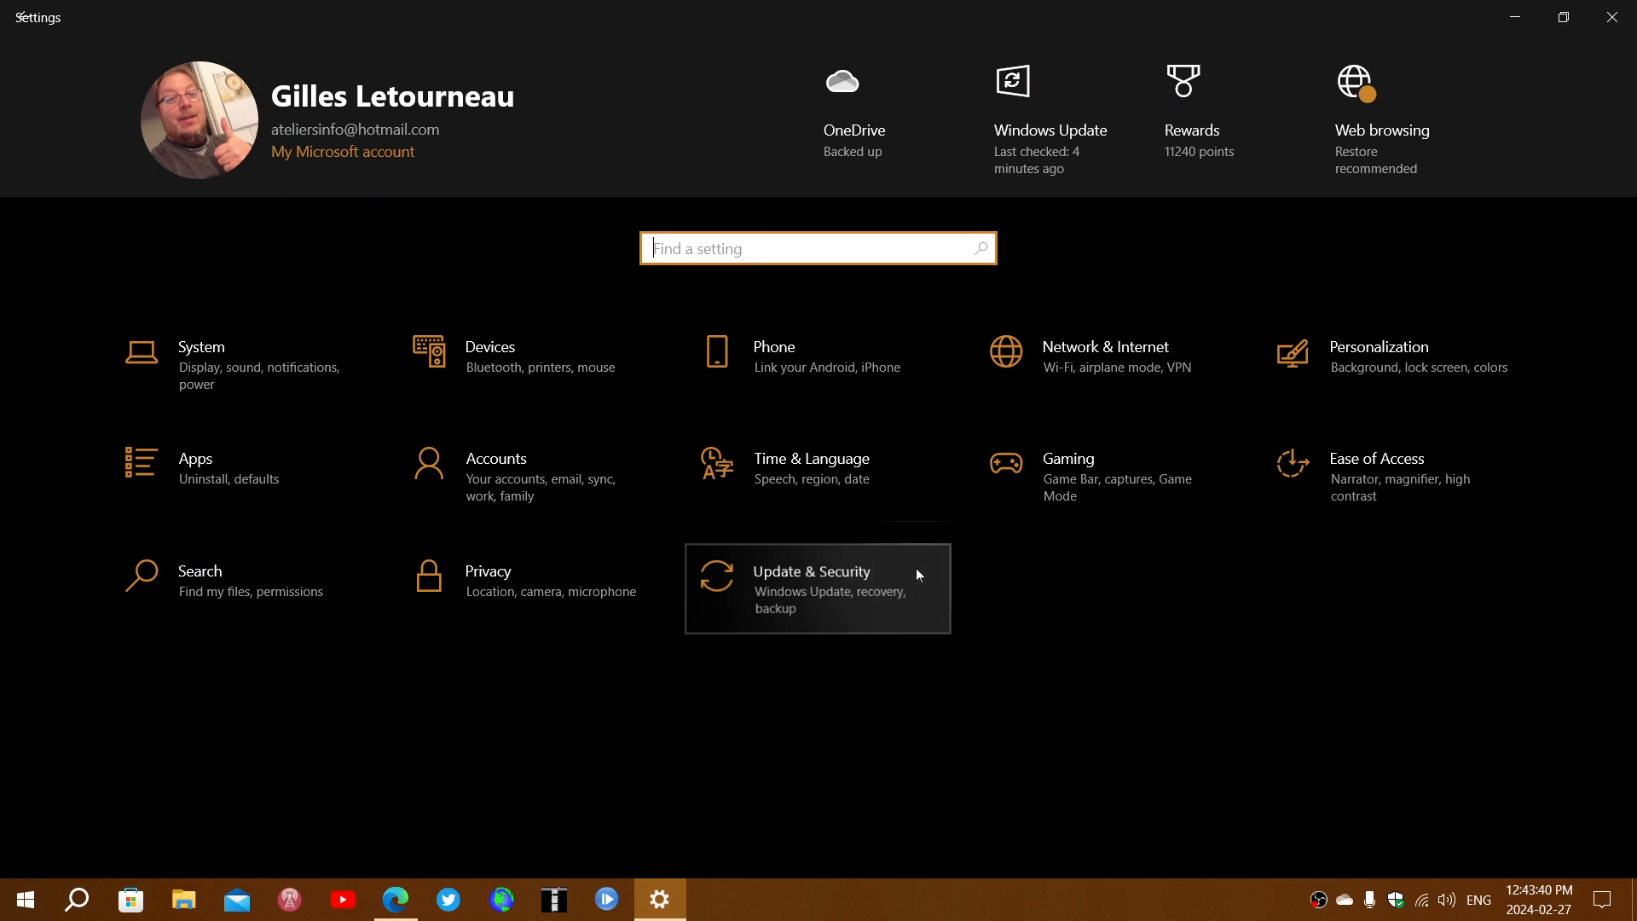
left_click(817, 588)
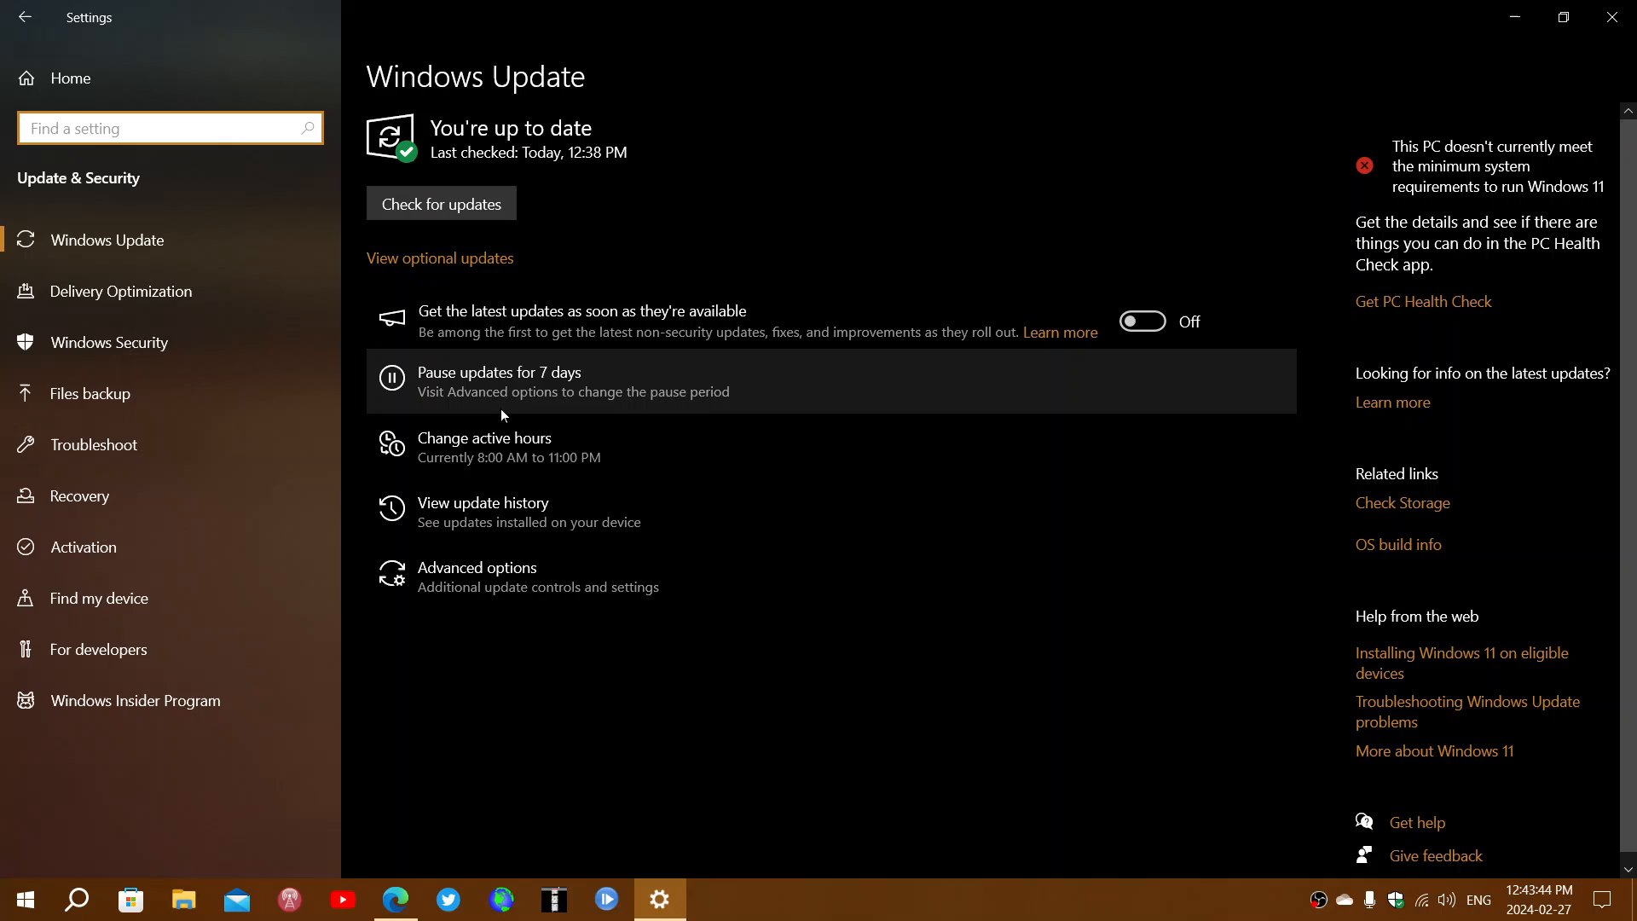
mouse_move(590, 414)
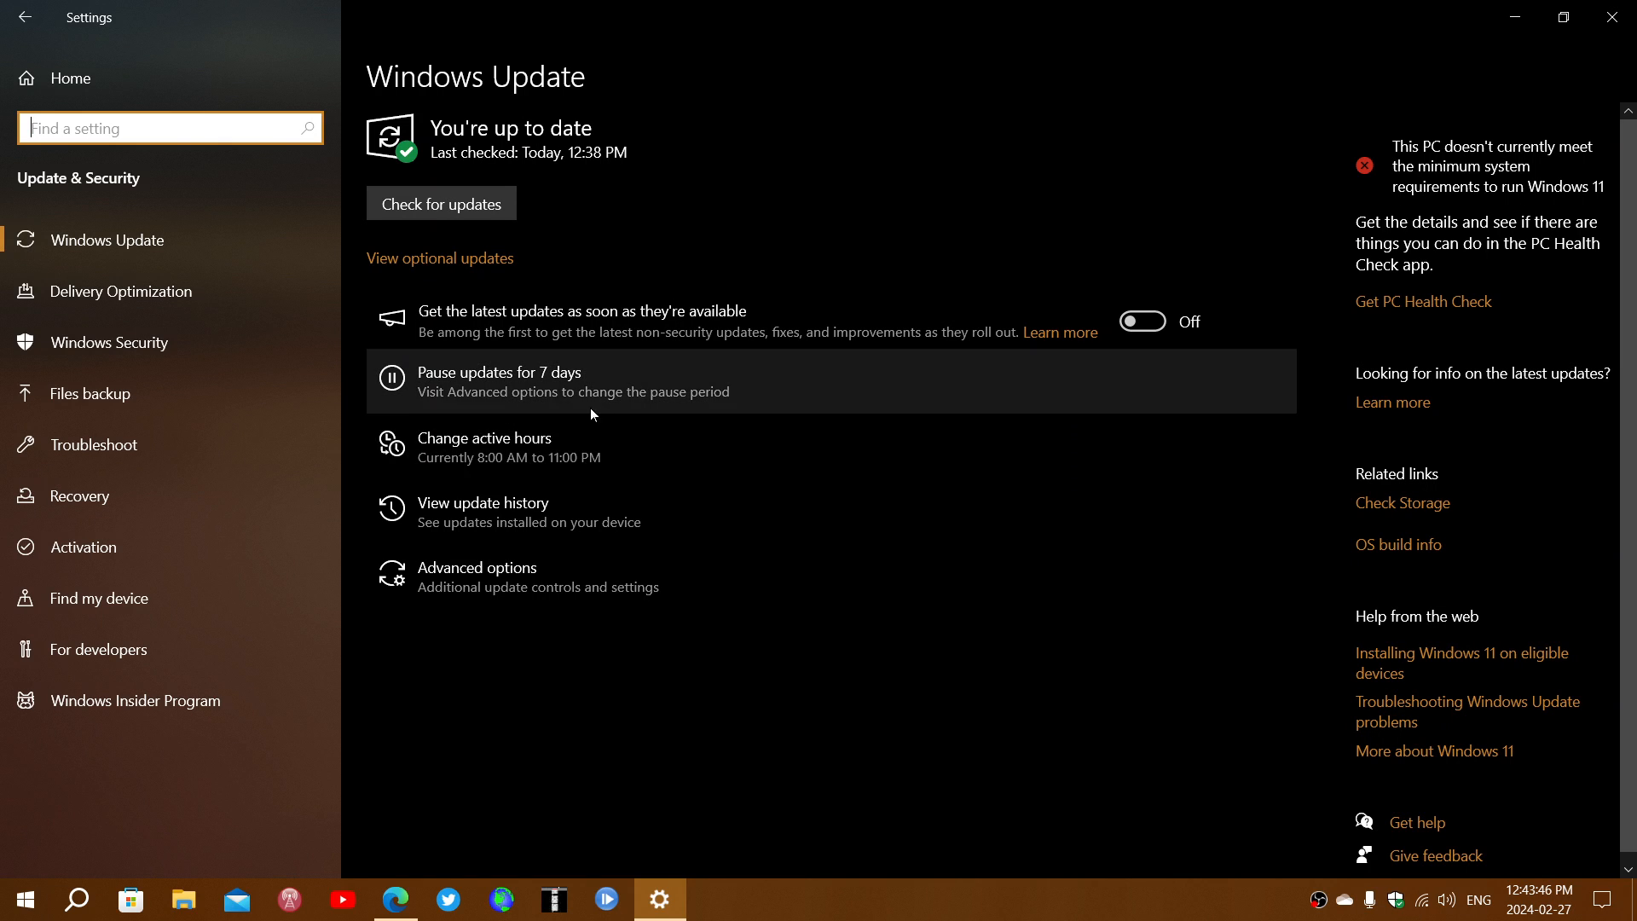
mouse_move(593, 512)
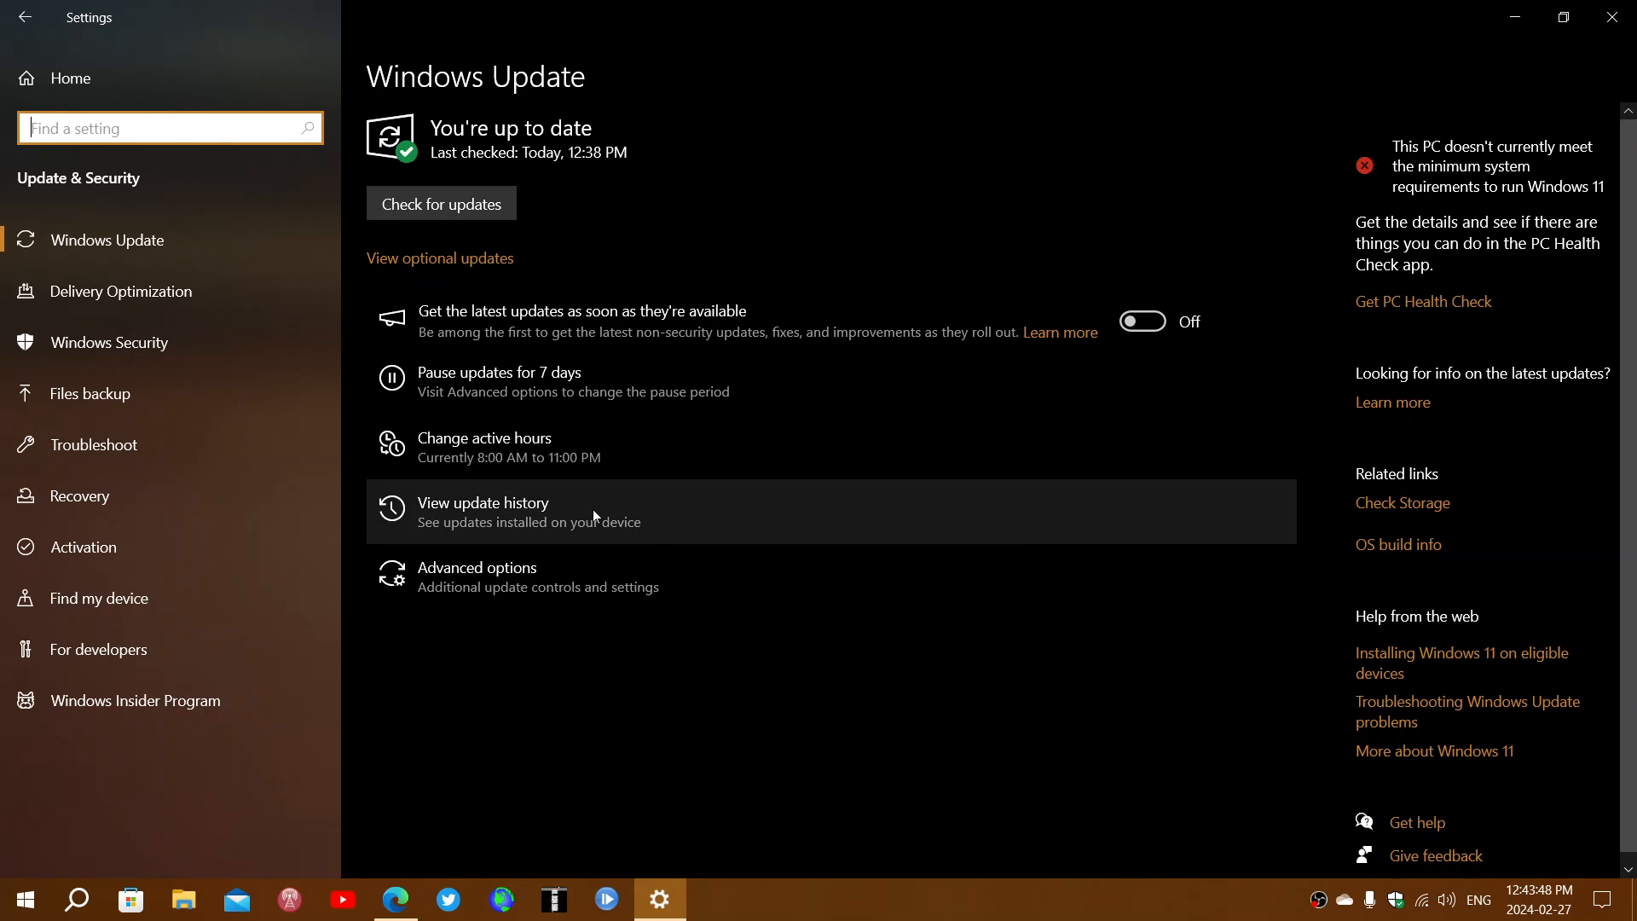
Step: View the update history listing the KB5034441 security update, then close Settings
left_click(483, 512)
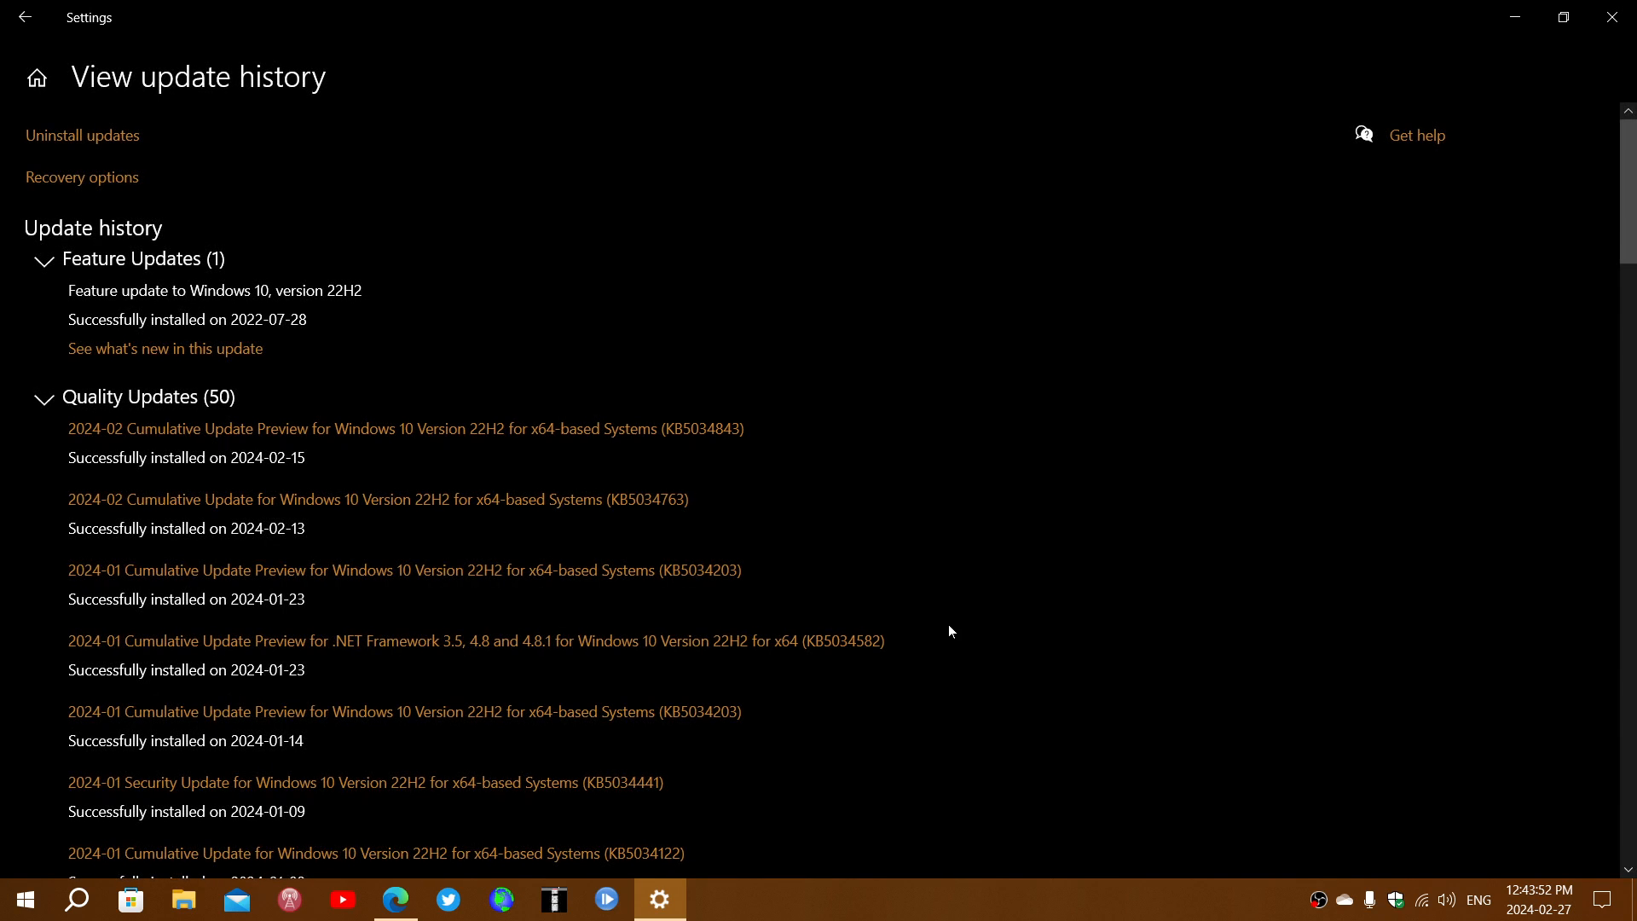
mouse_move(612, 786)
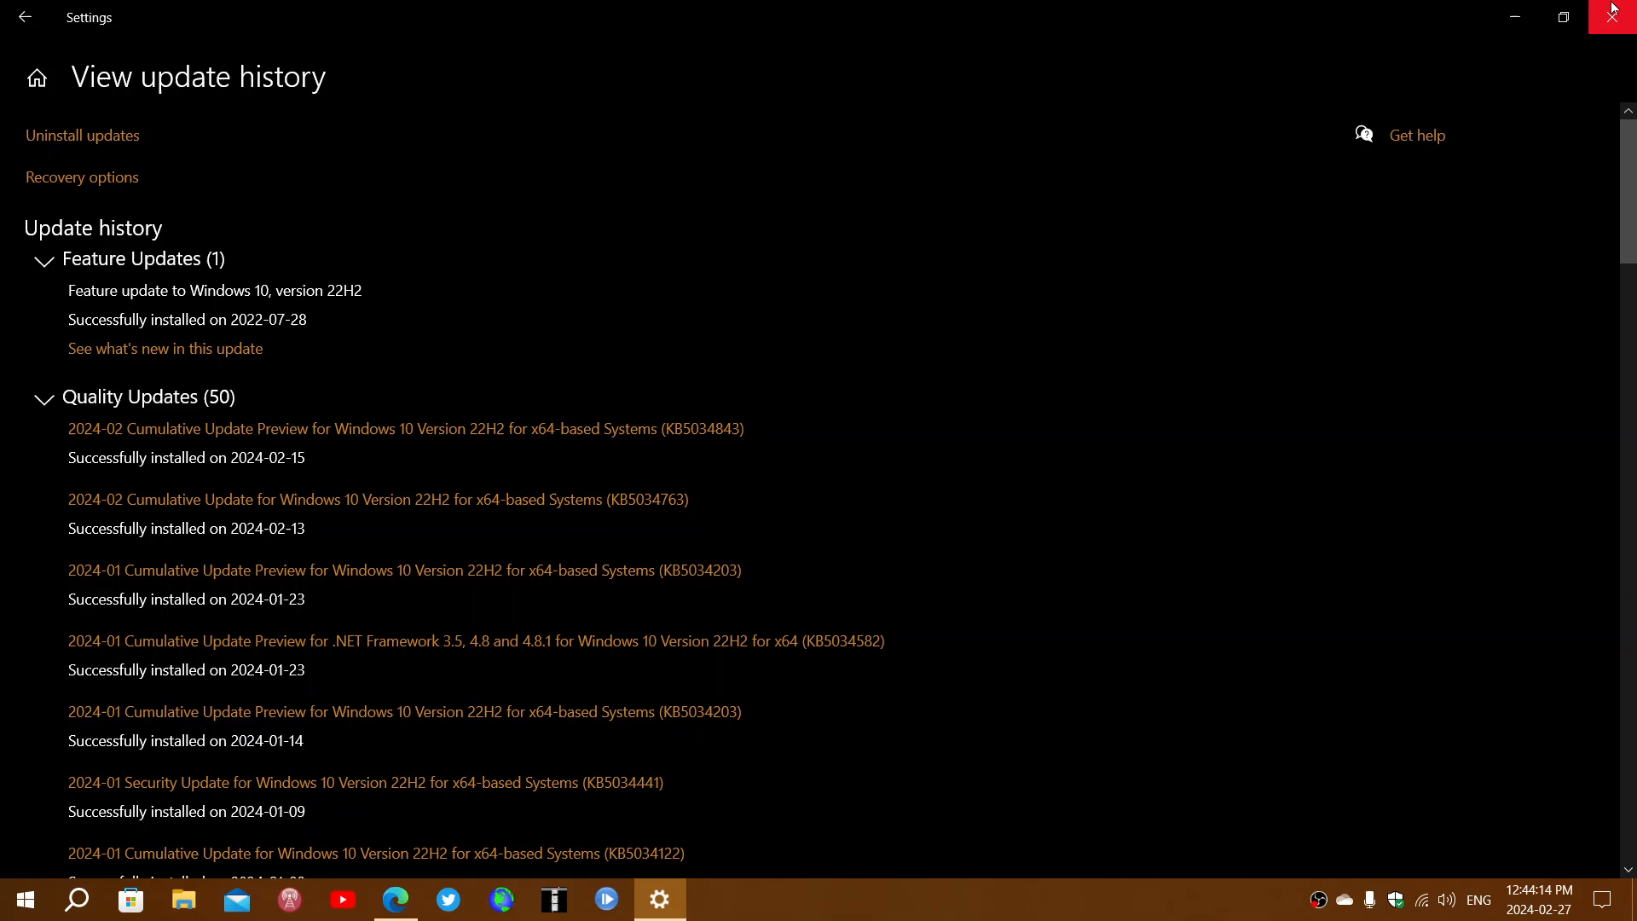
left_click(1616, 11)
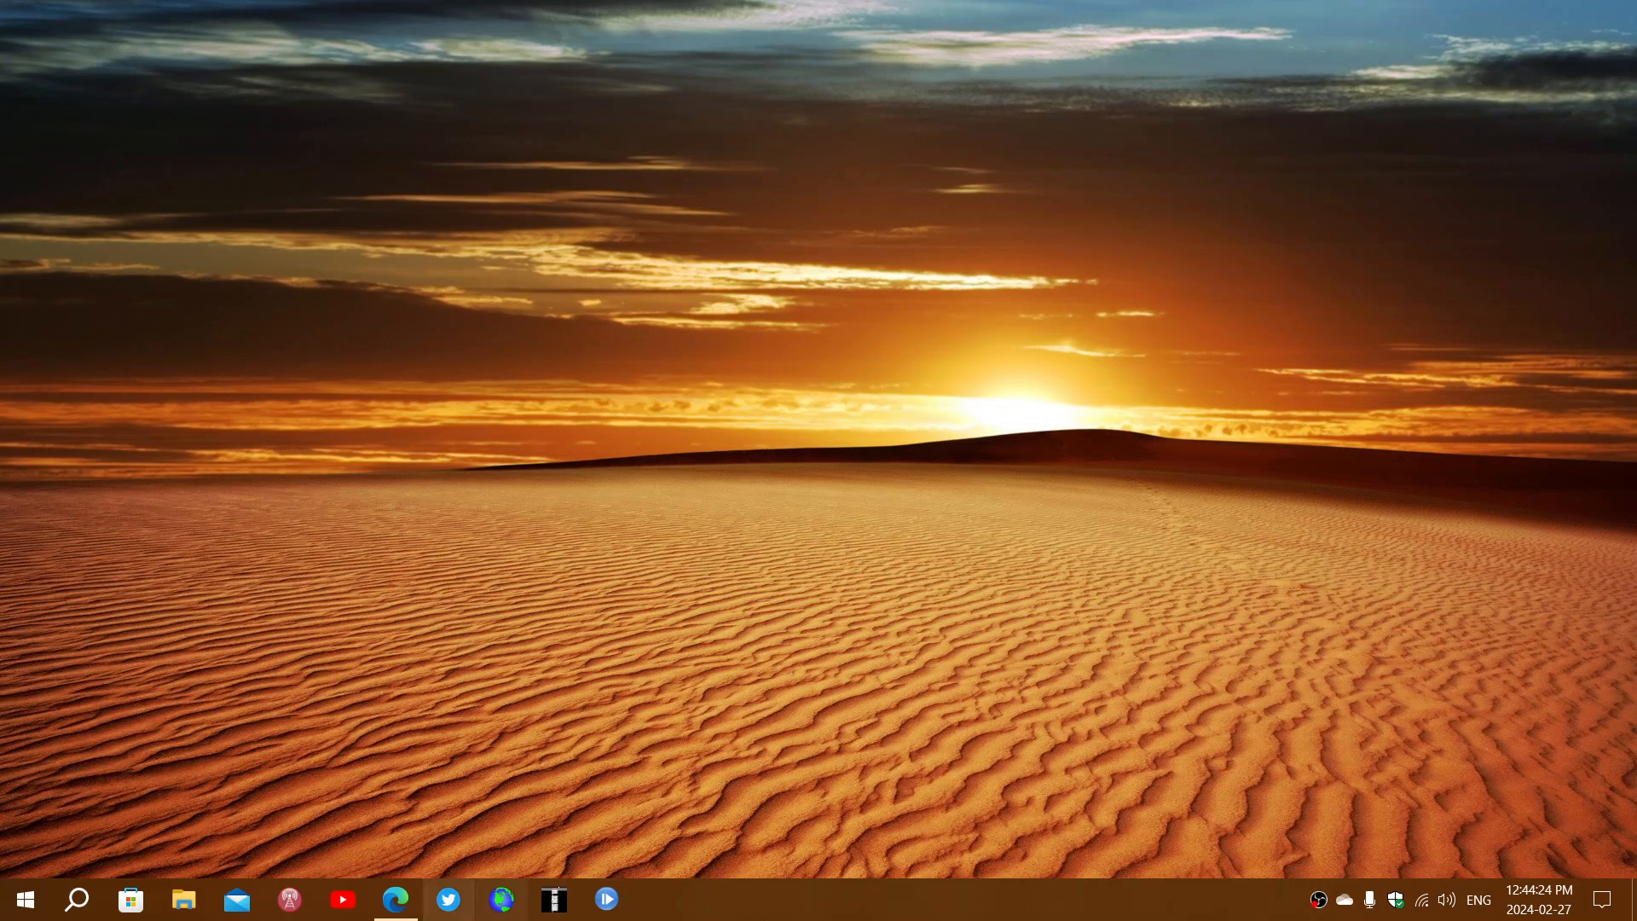
Step: Switch to Edge showing the Microsoft Learn article on adding an update package to Windows RE
left_click(394, 898)
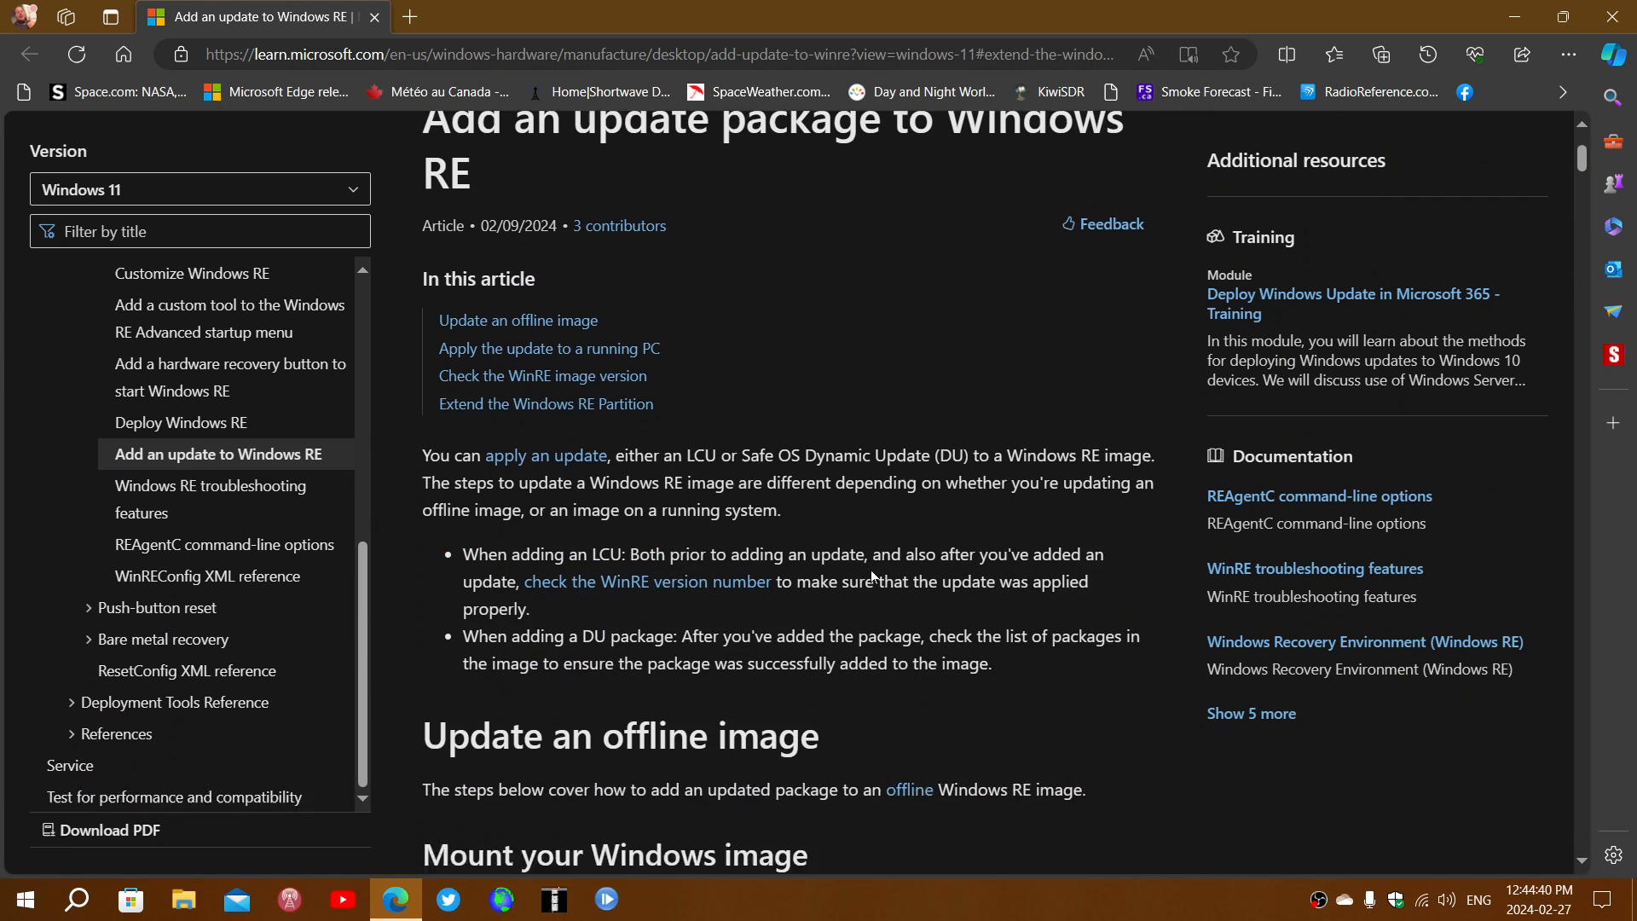
Step: Scroll past the mount steps to the Extend the Windows RE Partition PowerShell script
scroll("down", 3)
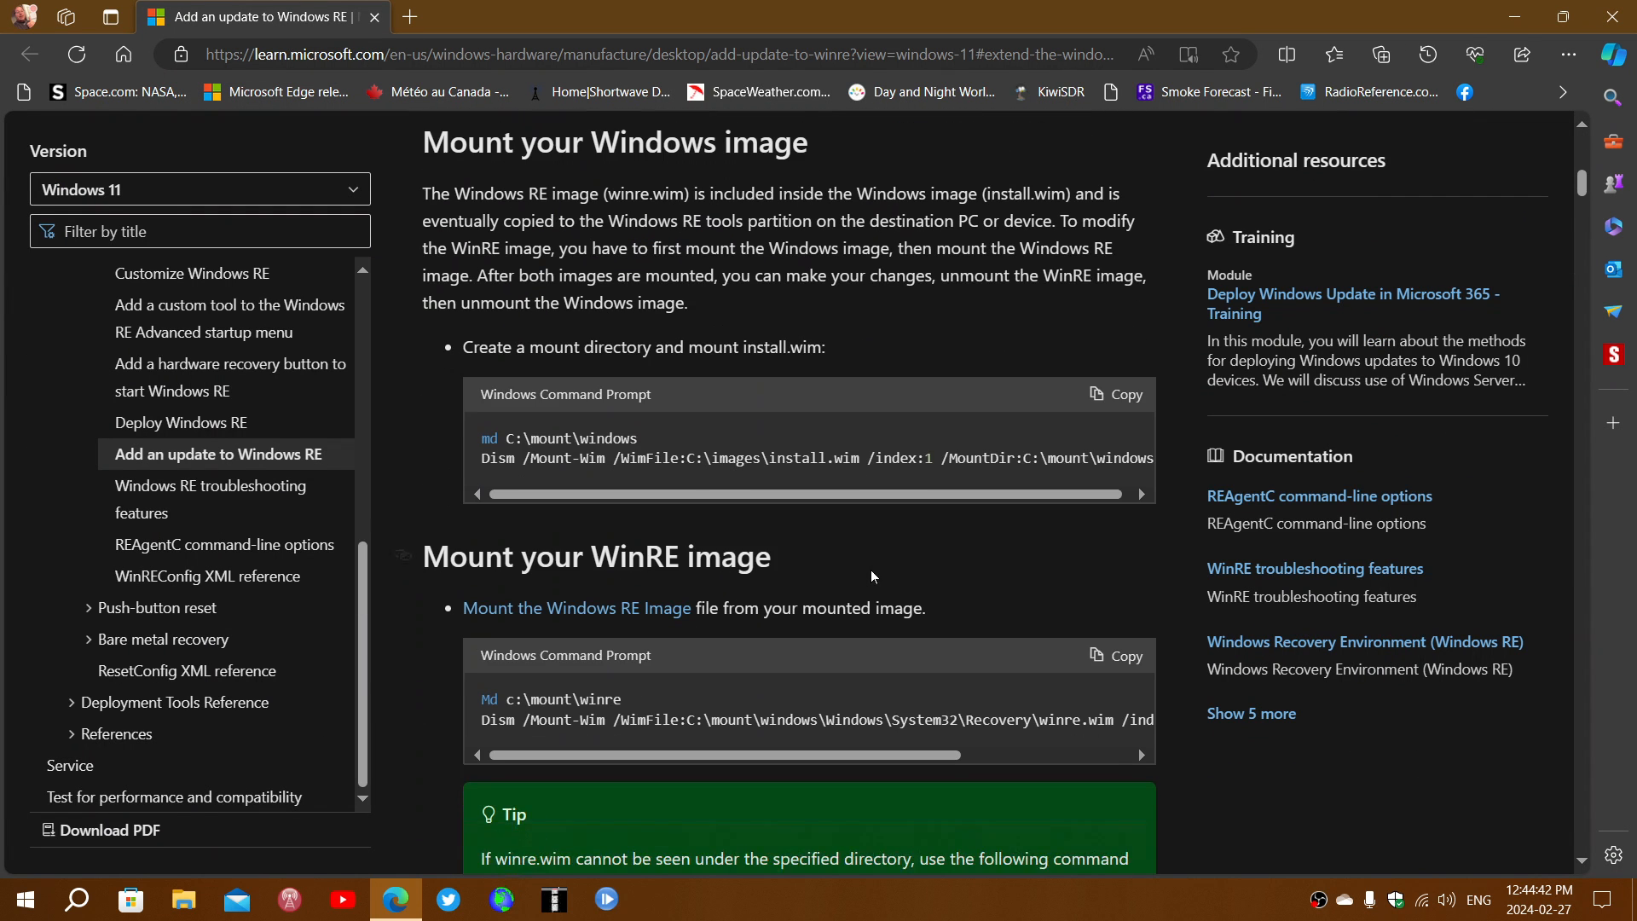
scroll("down", 3)
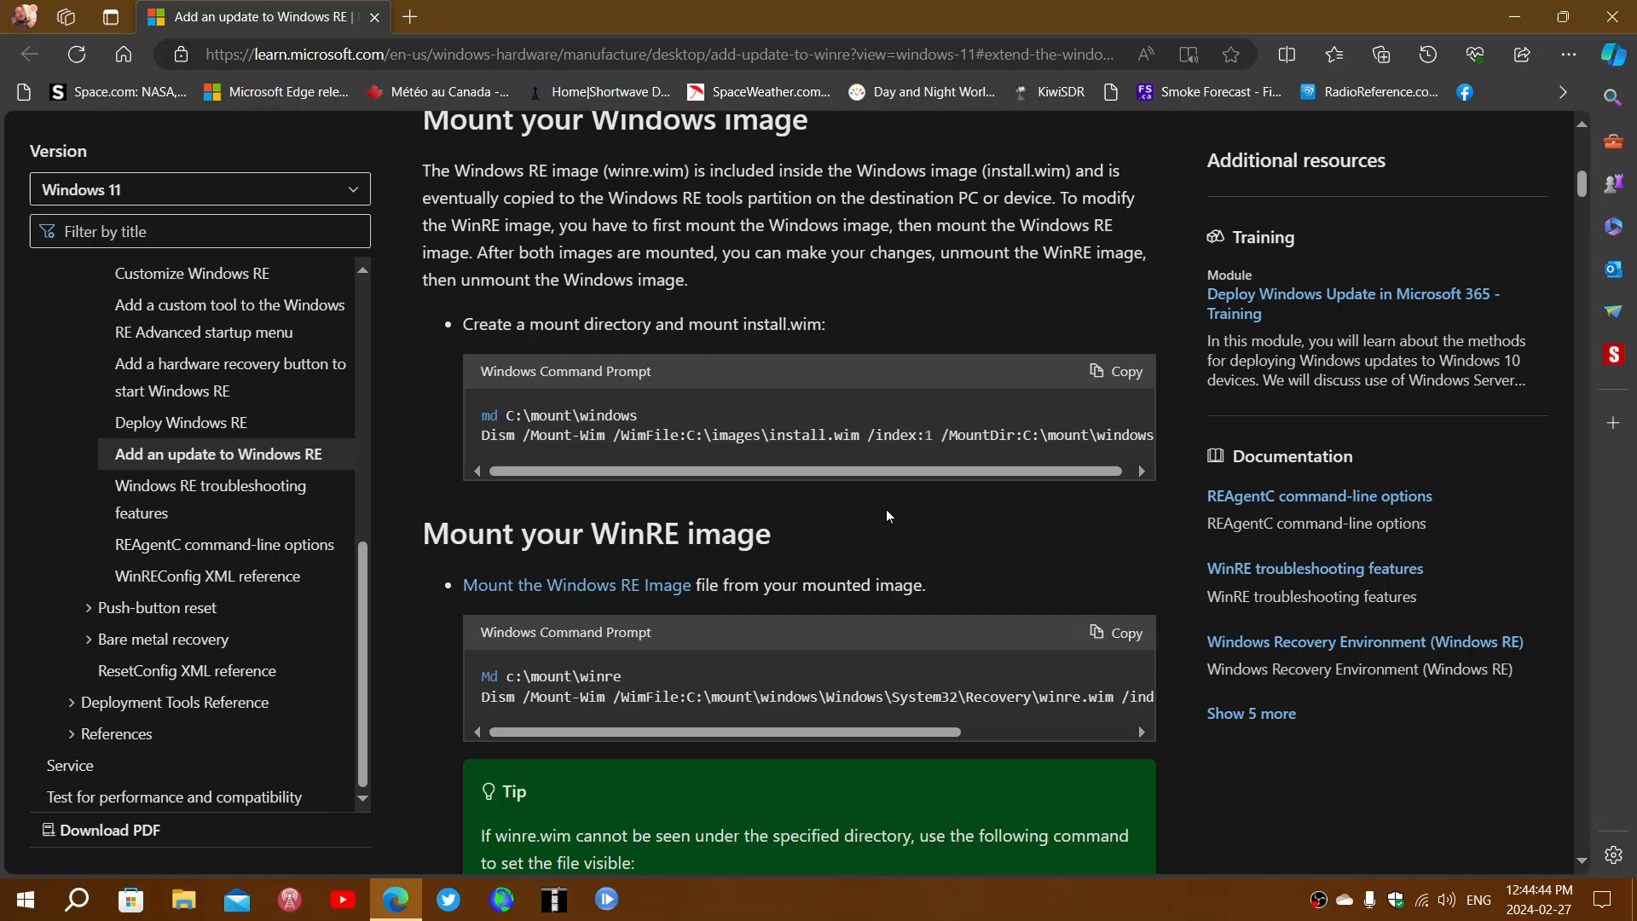
scroll("down", 3)
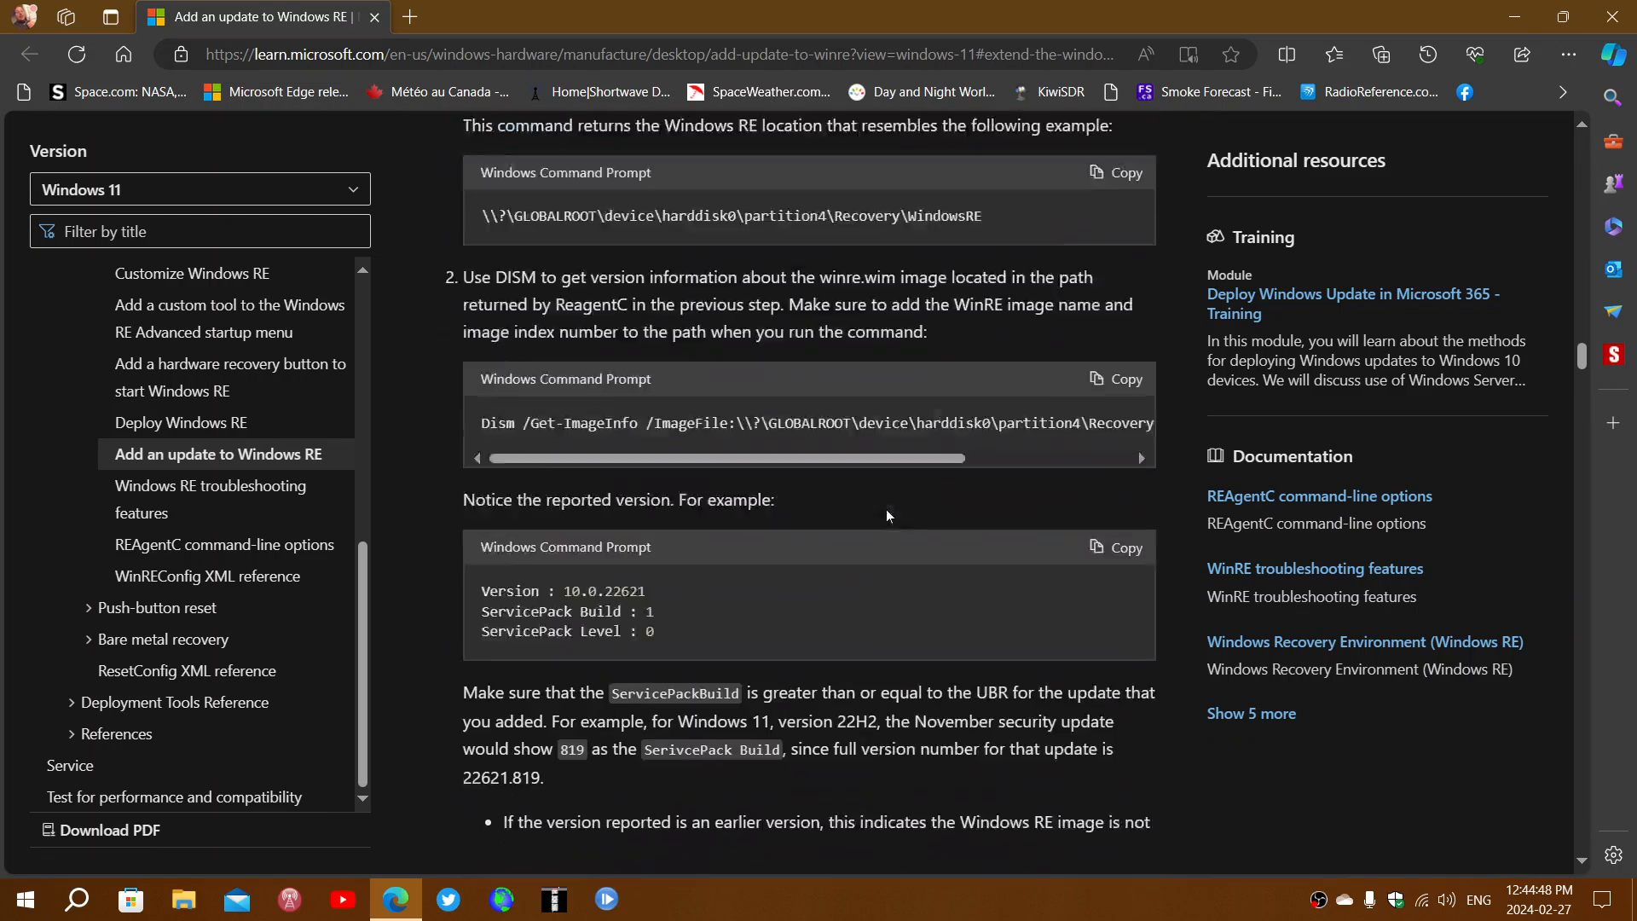
scroll("down", 3)
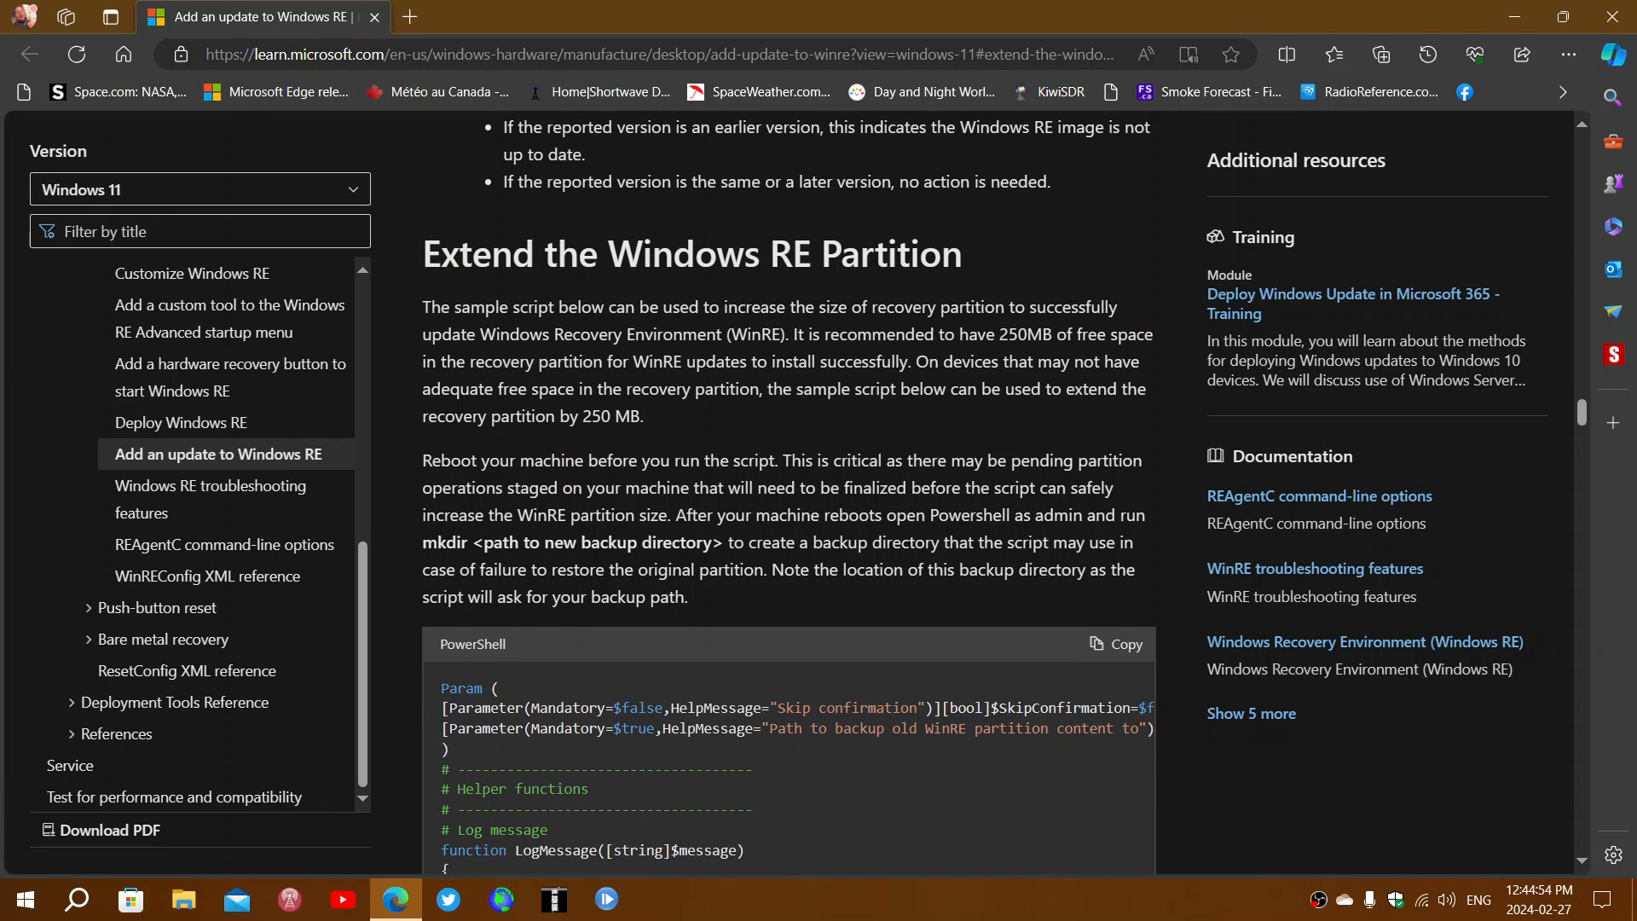
scroll("down", 3)
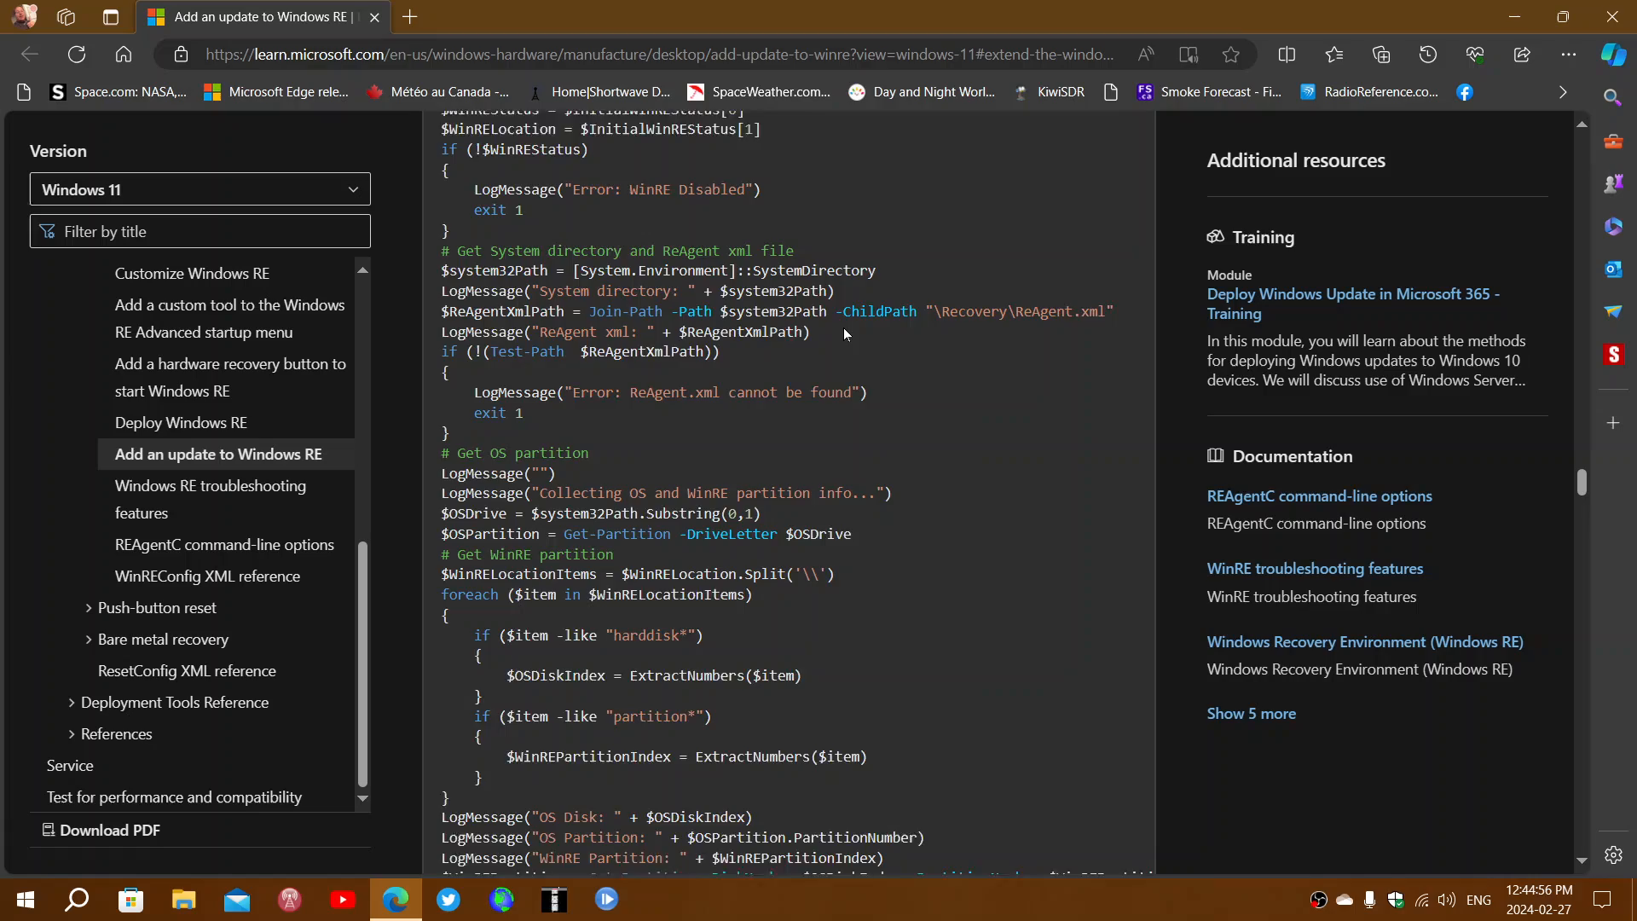
scroll("down", 3)
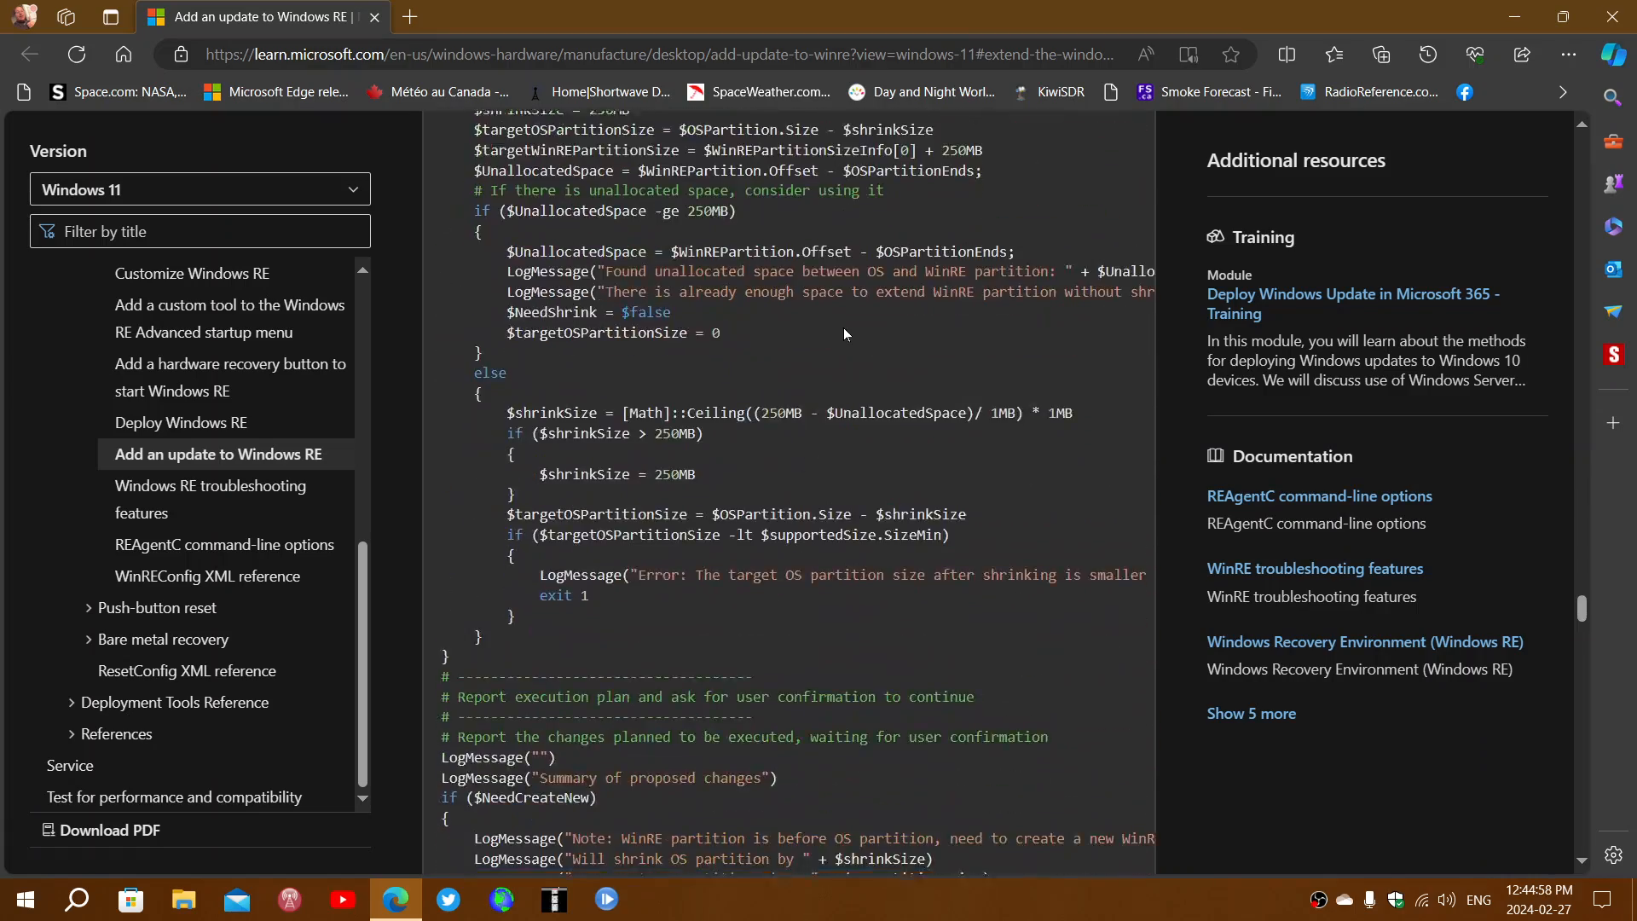
scroll("down", 3)
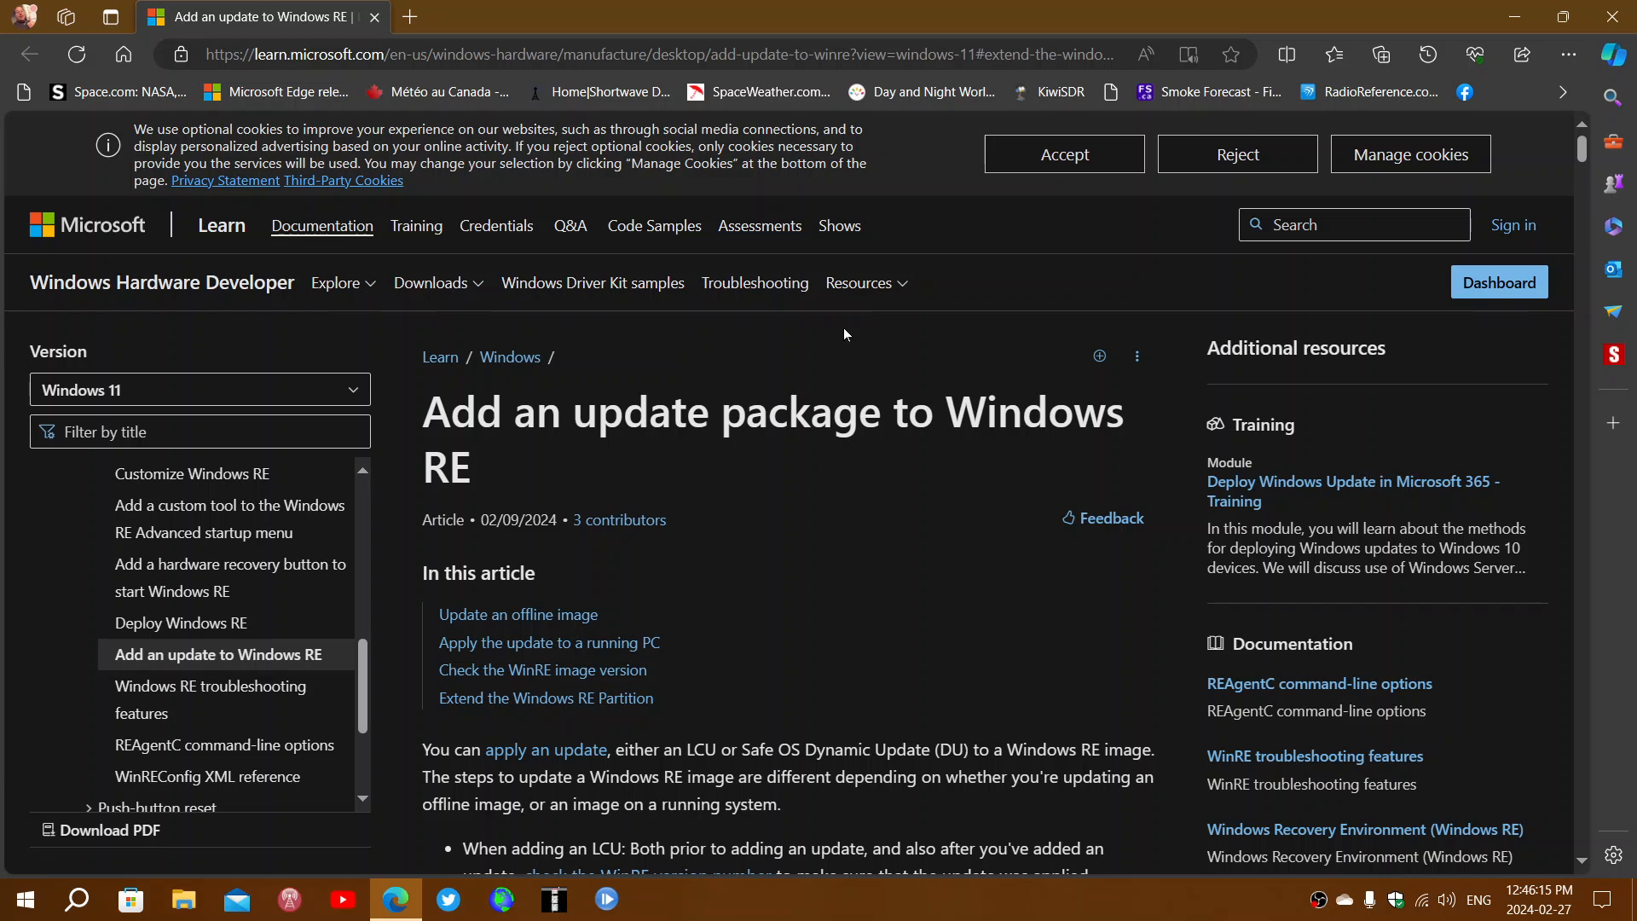
mouse_move(970, 626)
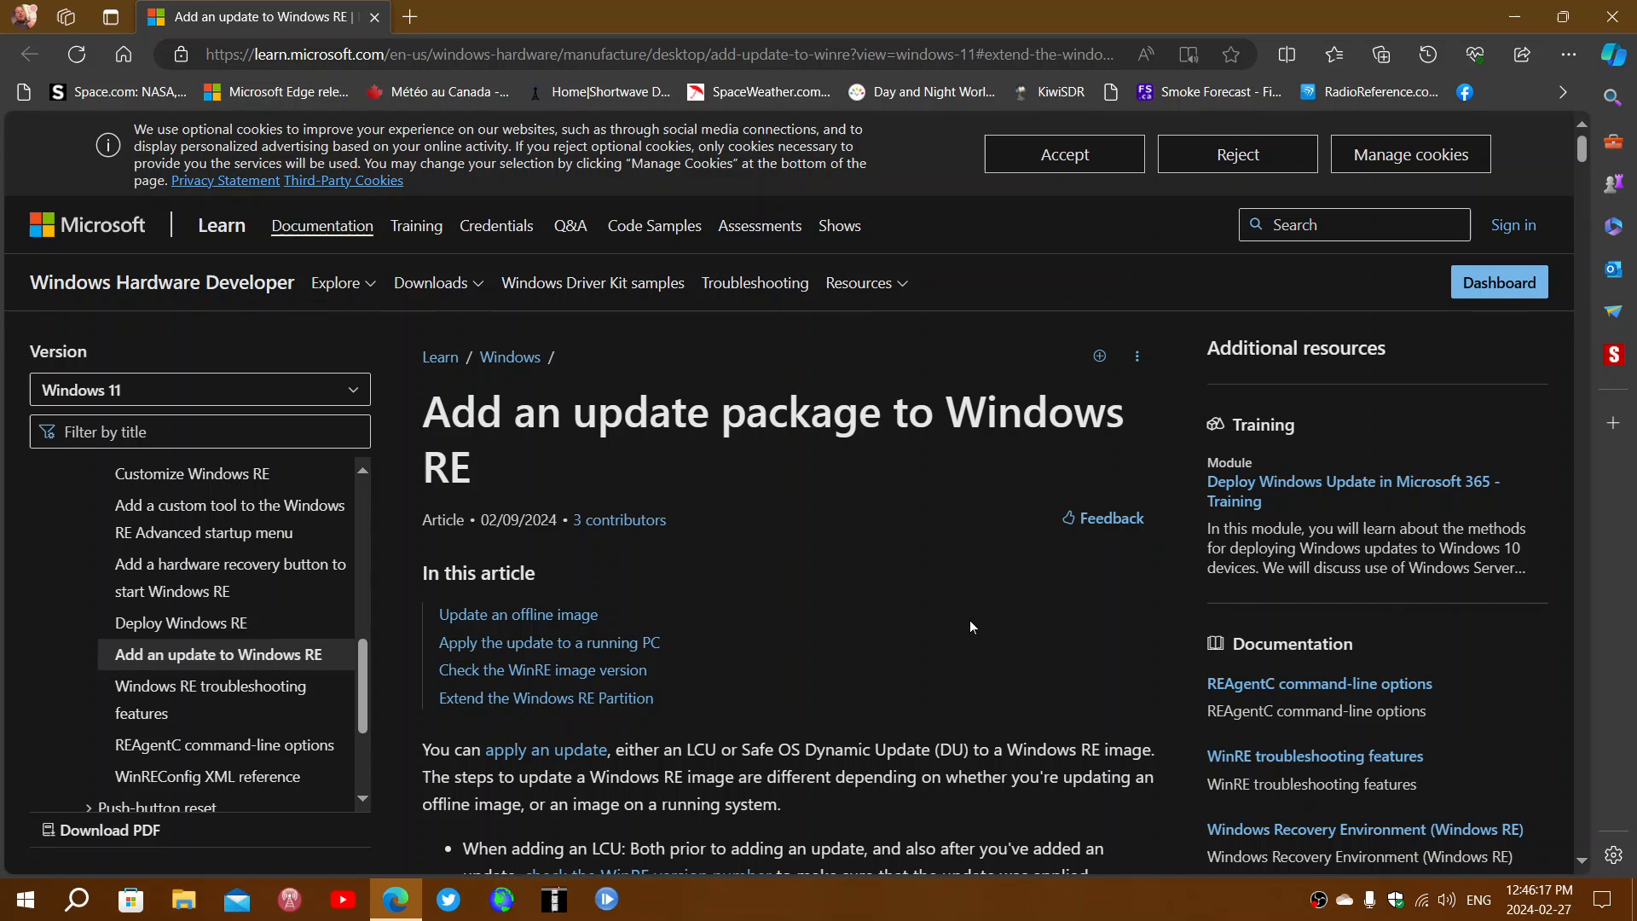
mouse_move(1146, 898)
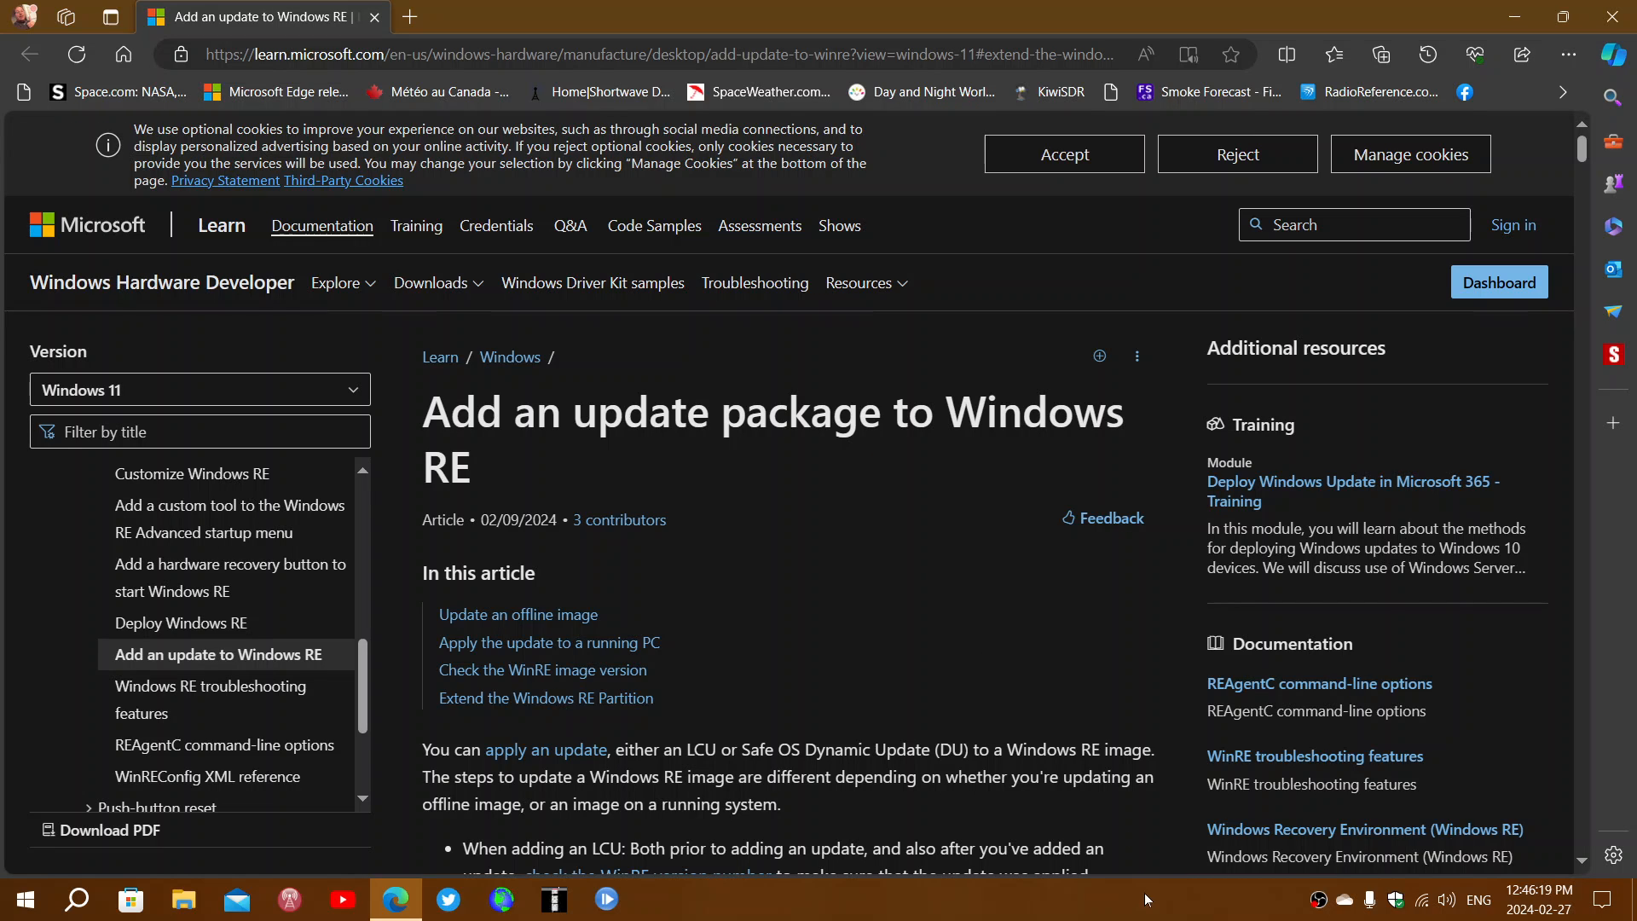
mouse_move(1195, 907)
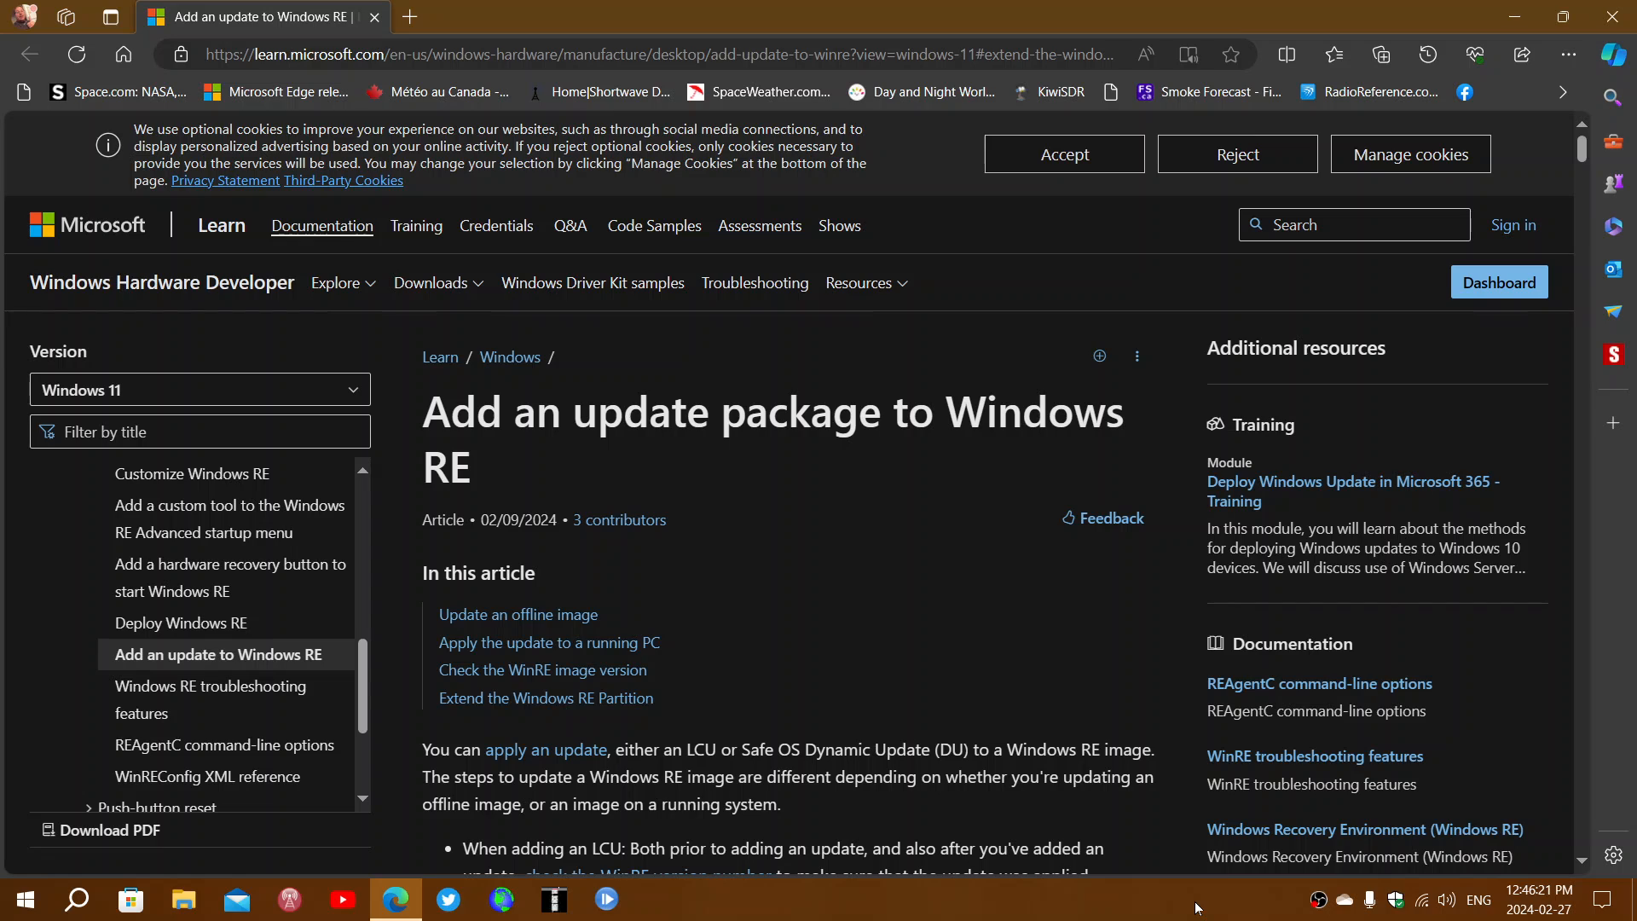